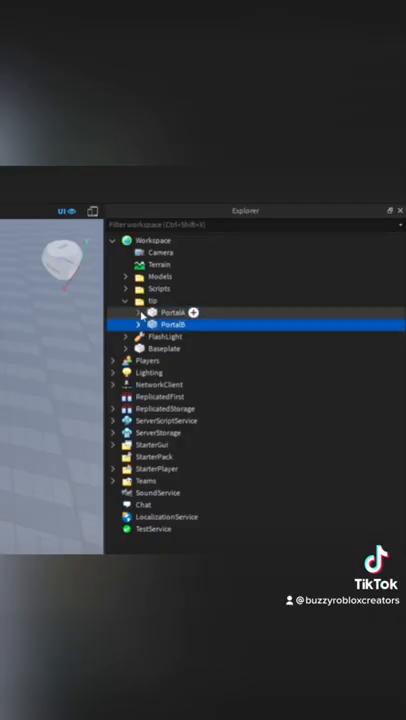
- Expand the portal parts in the tip folder to list their Weld children in Explorer
left_click(136, 312)
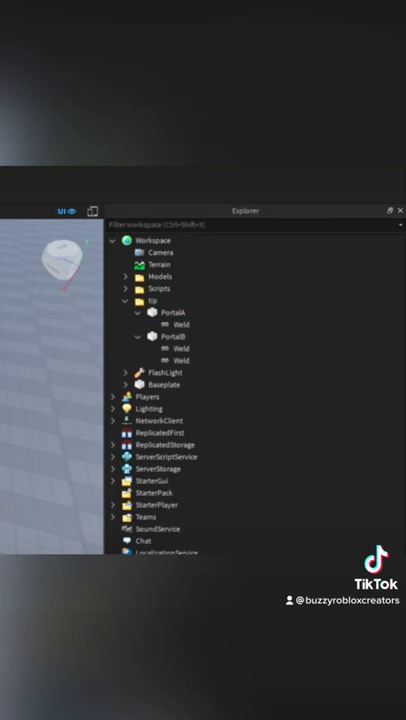